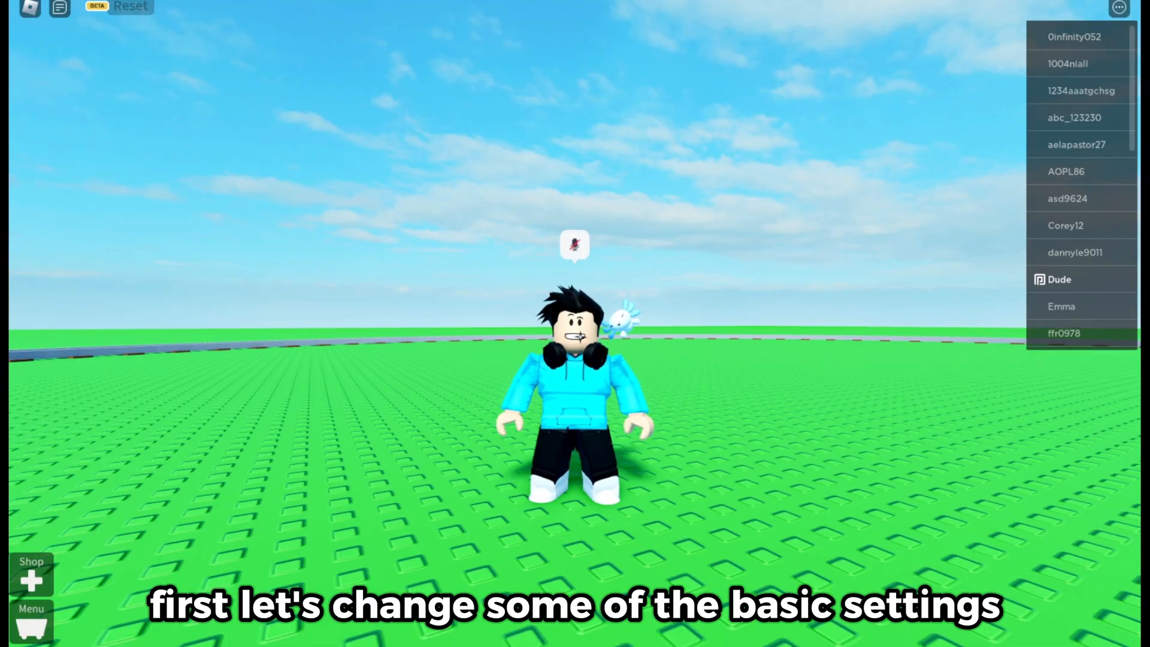
In Roblox Settings, set Graphics Mode to Manual and lower the Graphics Quality bar
{"action": "scroll", "scroll_direction": "down", "scroll_amount": 3}
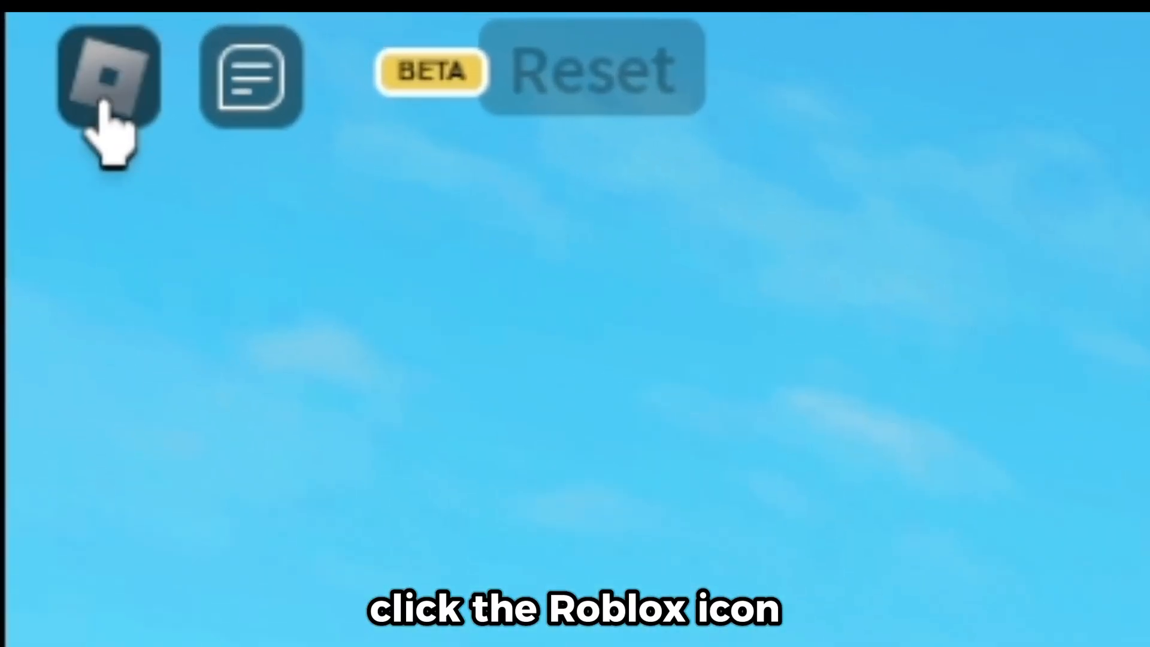
{"action": "left_click", "coordinate": [110, 77]}
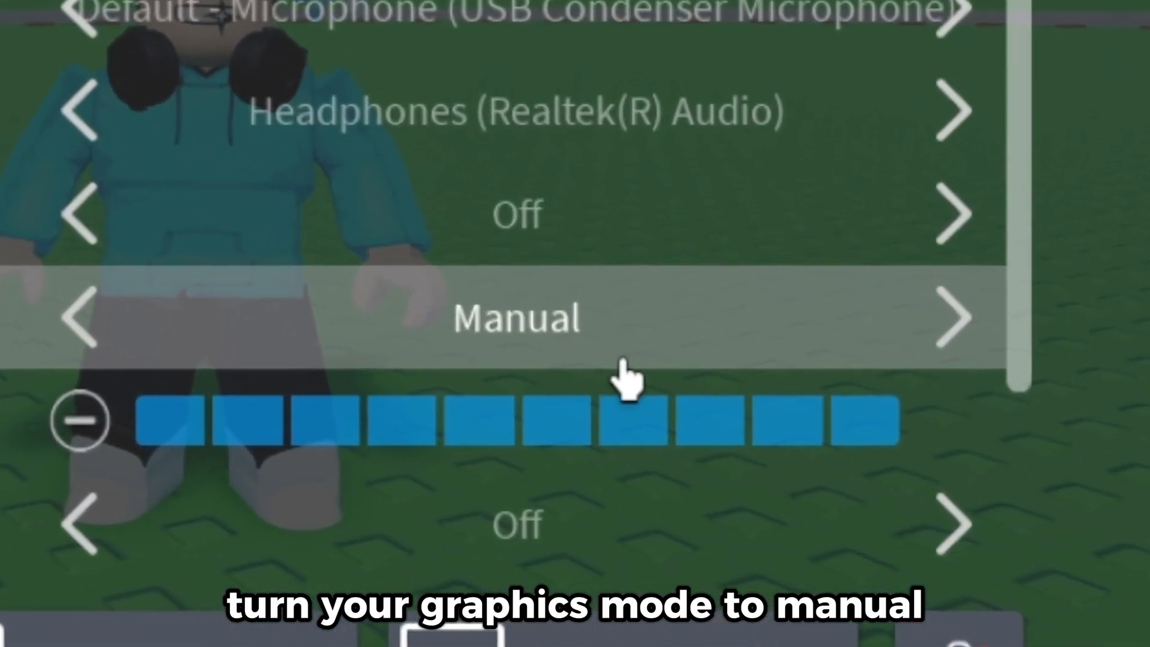
{"action": "left_click", "coordinate": [78, 421]}
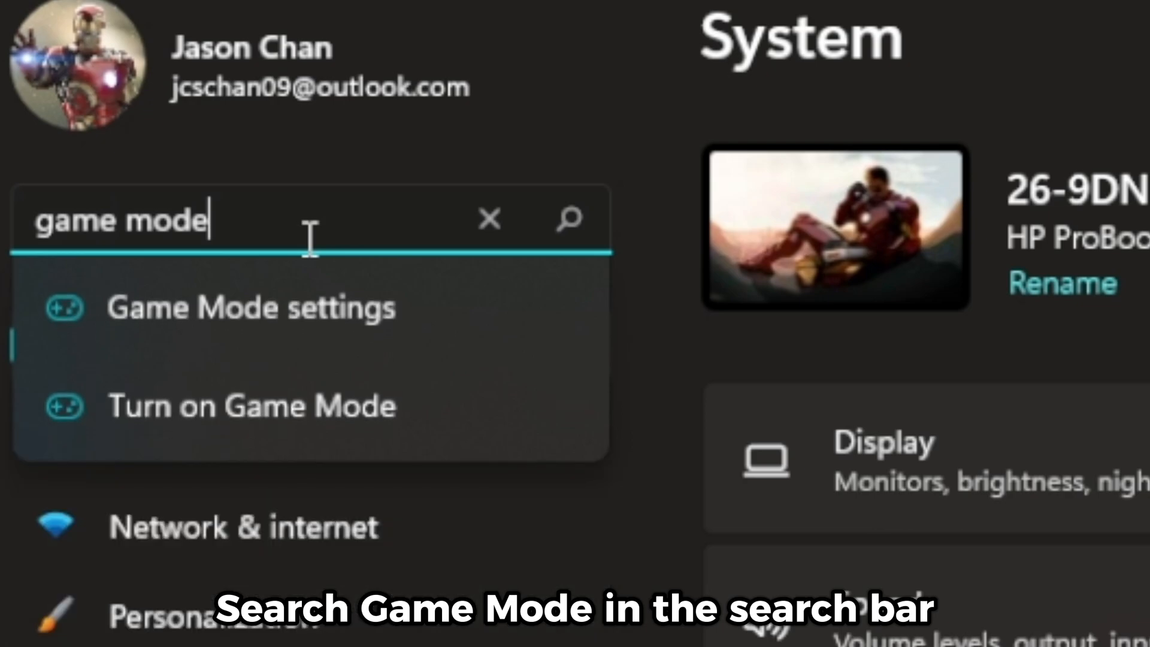
Open Game Mode settings and browse for an app under Custom graphics options
{"action": "left_click", "coordinate": [250, 307]}
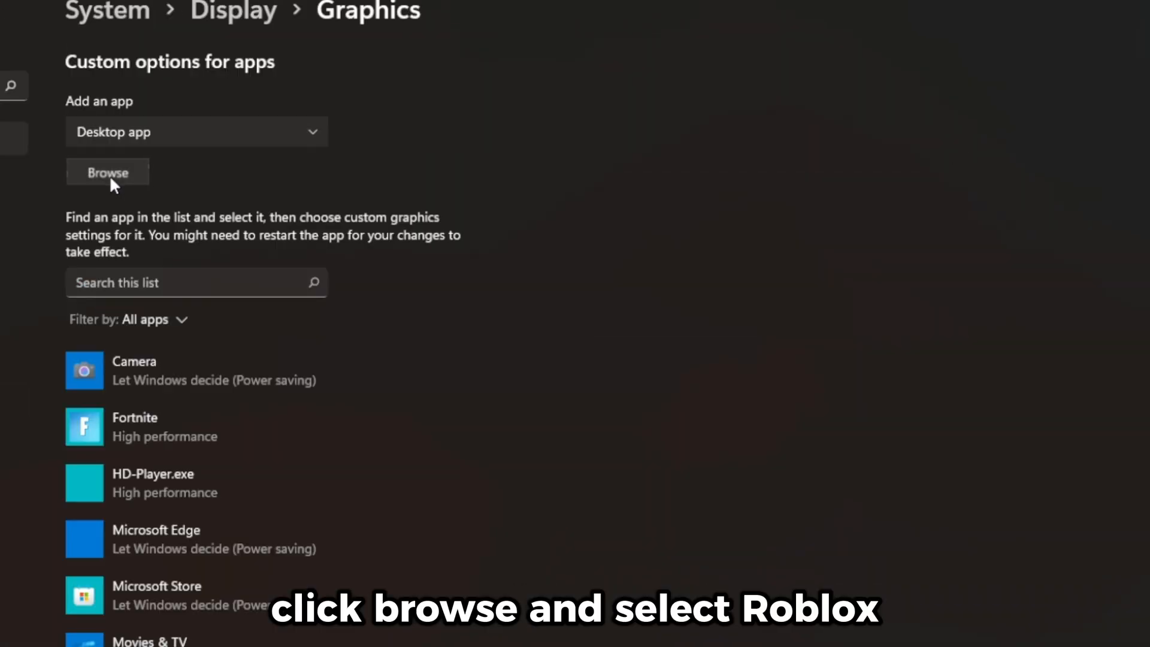
{"action": "left_click", "coordinate": [107, 172]}
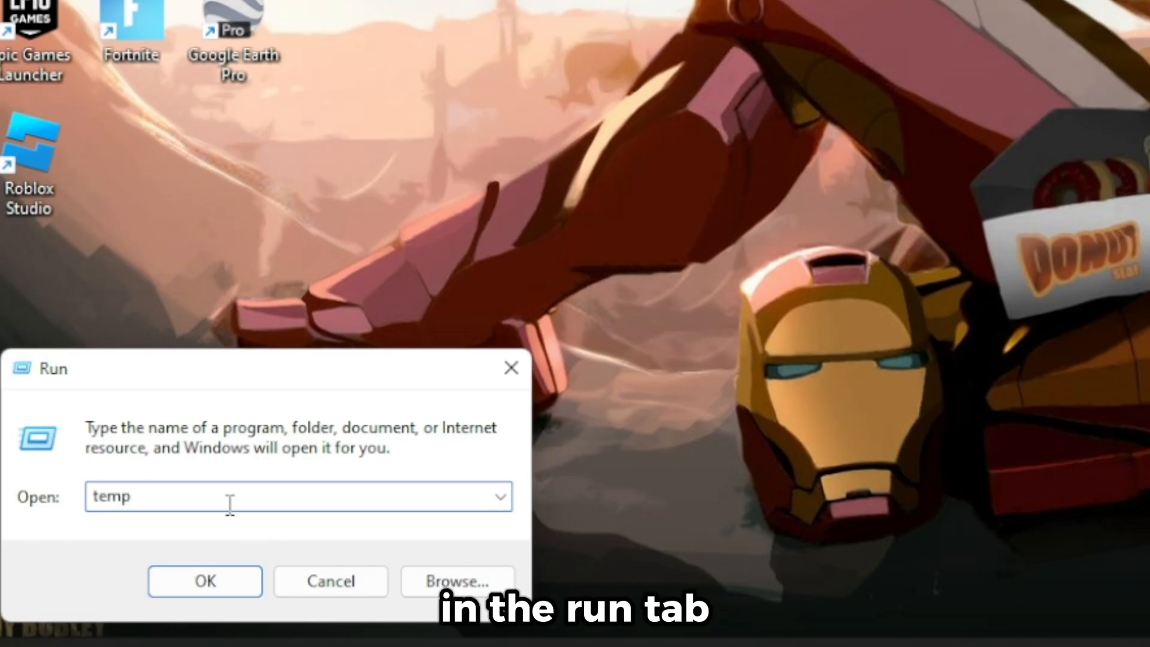
Open the Windows Temp folder and delete all 268 temp items
{"action": "left_click", "coordinate": [205, 581]}
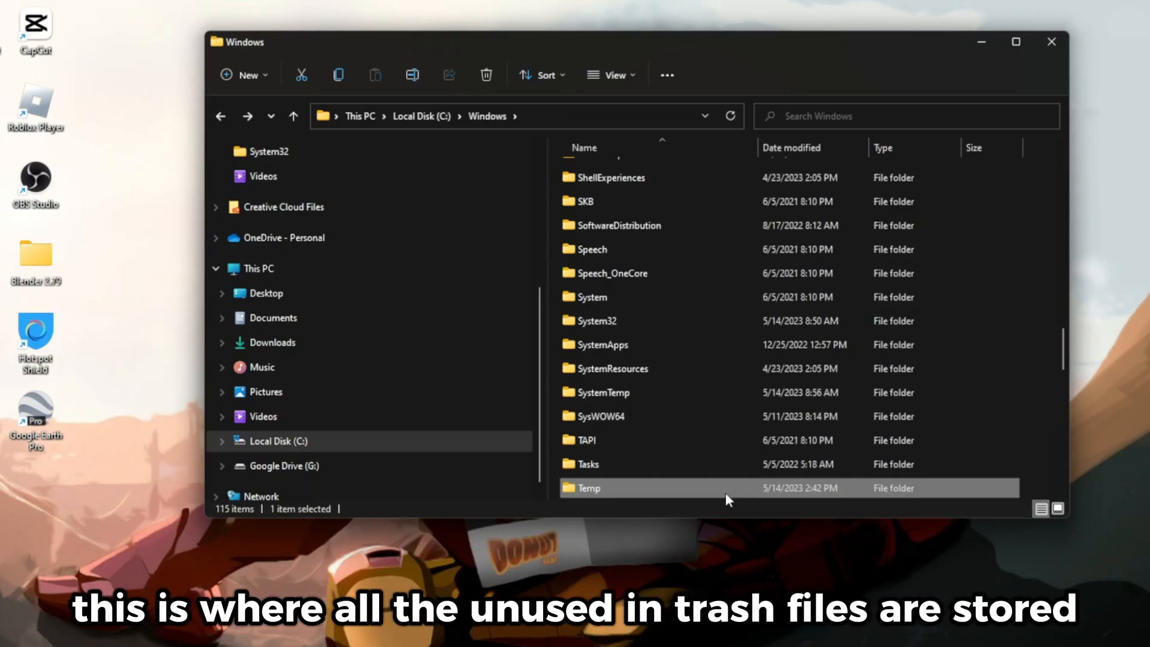
{"action": "double_click", "coordinate": [588, 488]}
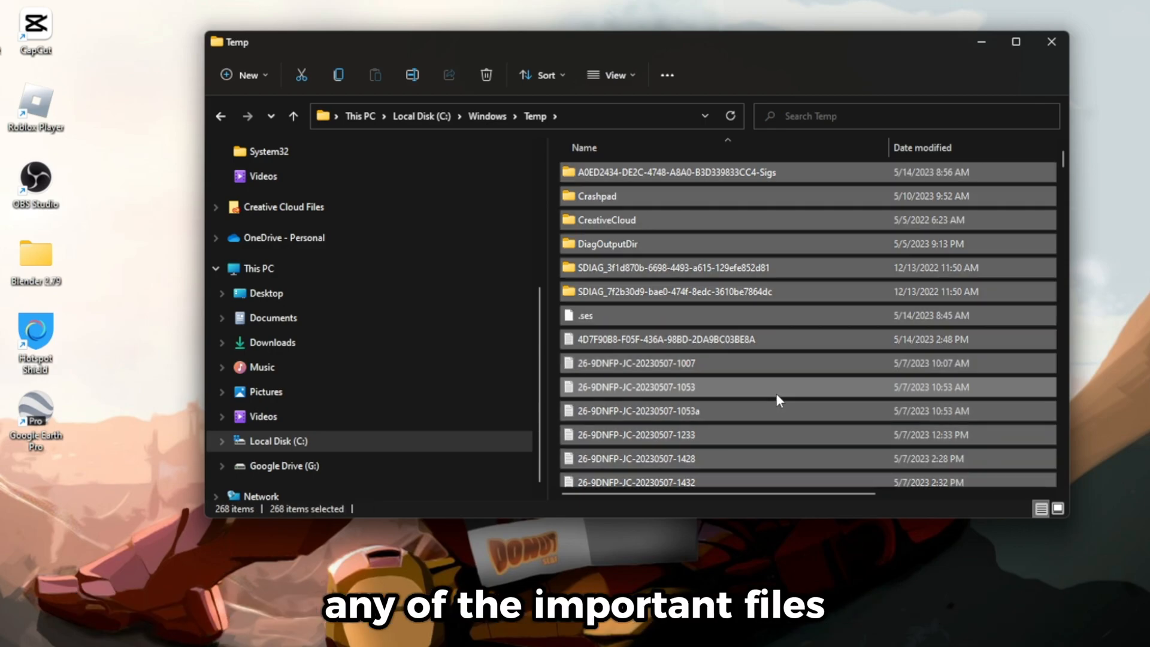
{"action": "left_click", "coordinate": [485, 75]}
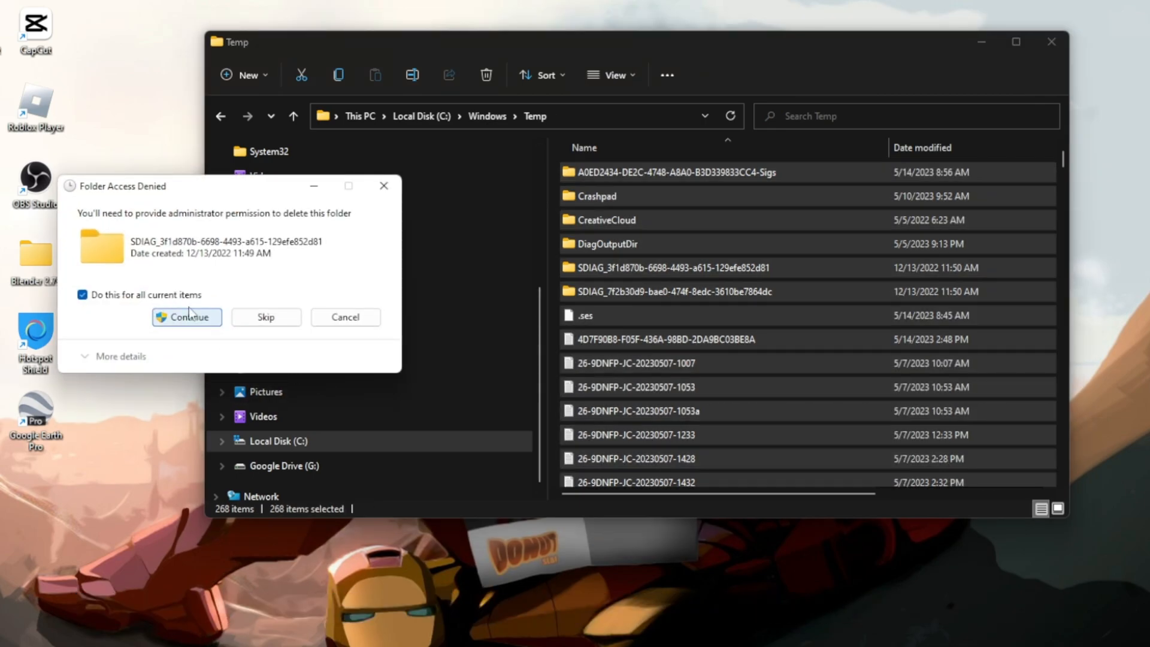
{"action": "mouse_move", "coordinate": [277, 337]}
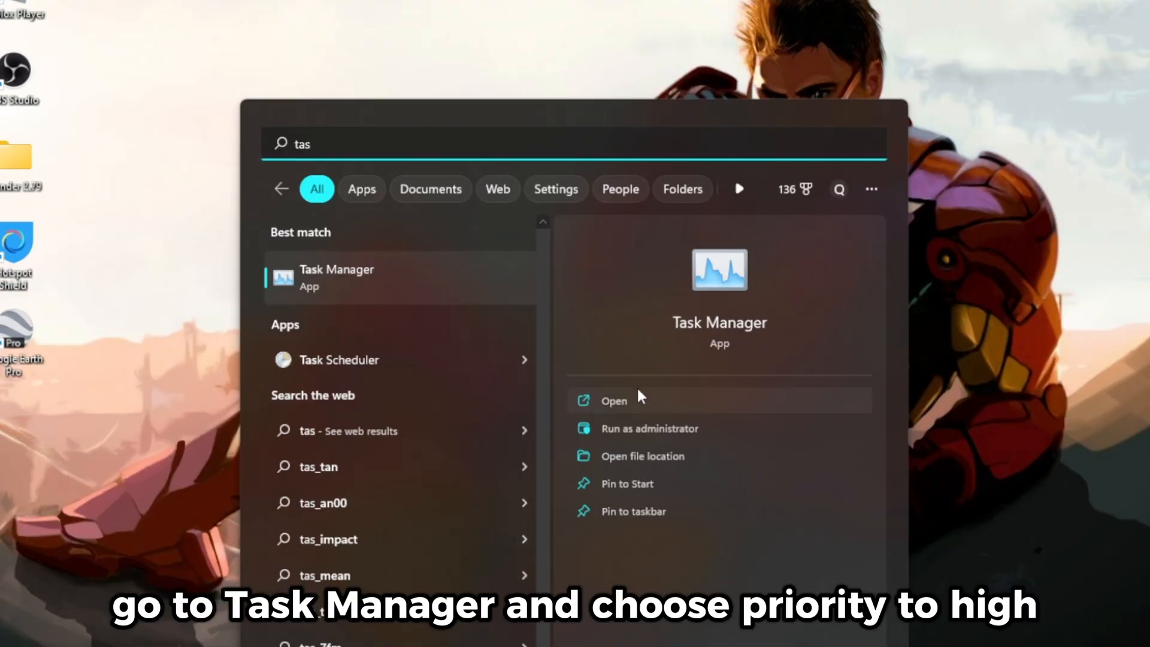
In Task Manager, set RobloxPlayerBeta.exe to High priority
{"action": "left_click", "coordinate": [614, 400]}
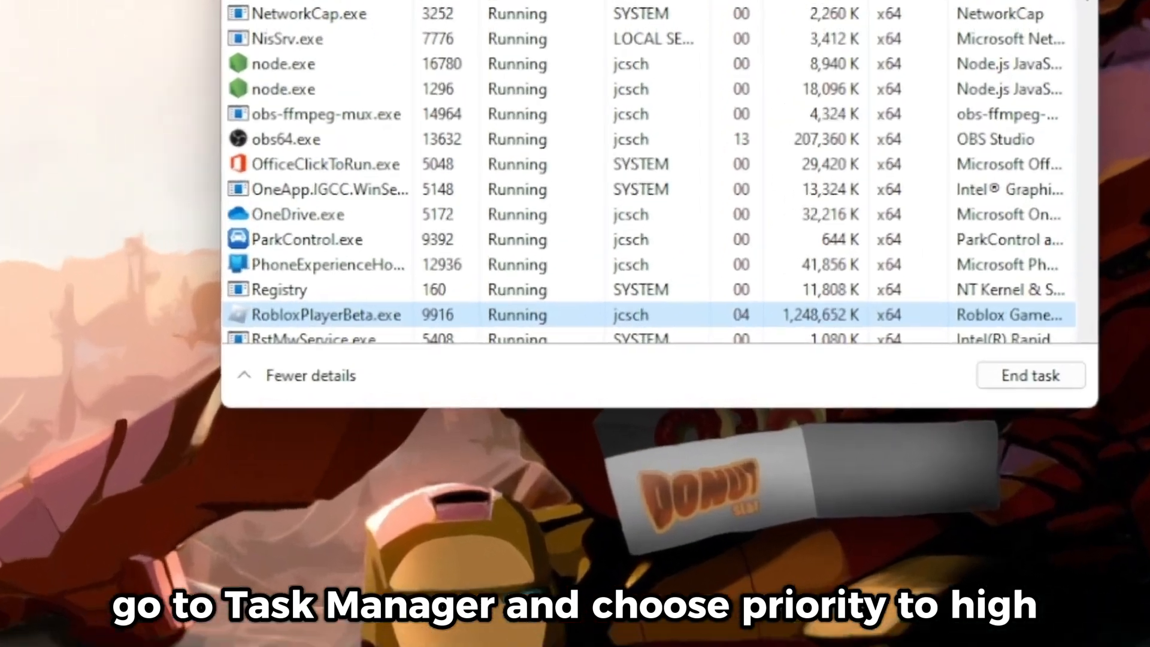
{"action": "right_click", "coordinate": [318, 314]}
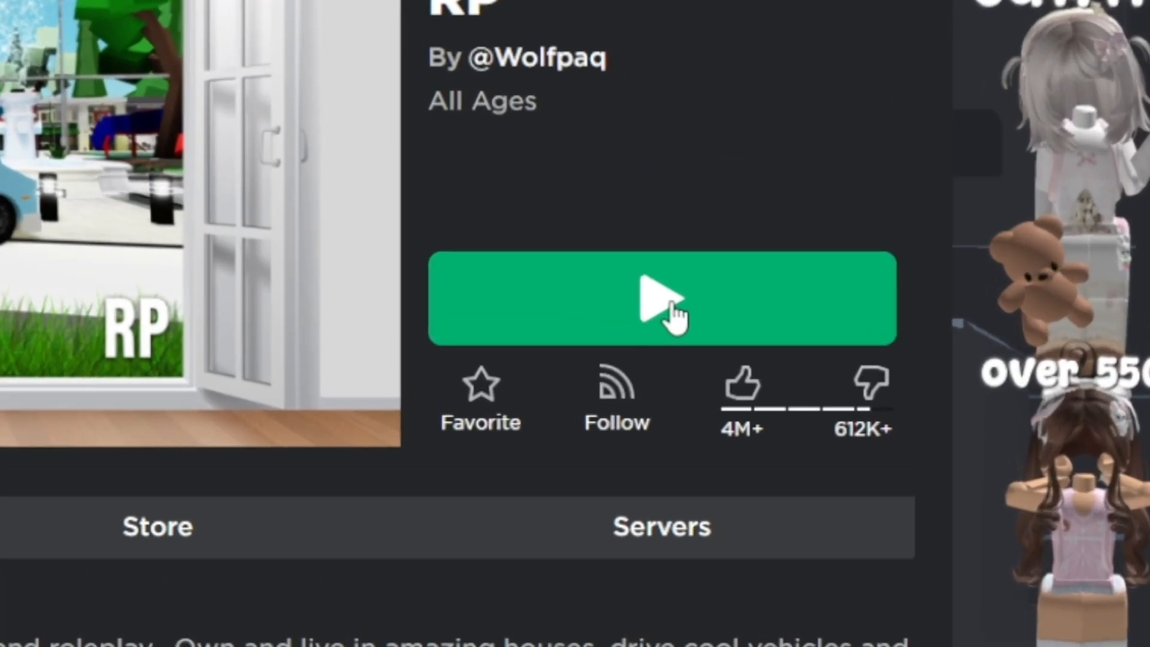
Press Play on the Brookhaven RP experience page to start the game
{"action": "left_click", "coordinate": [661, 298]}
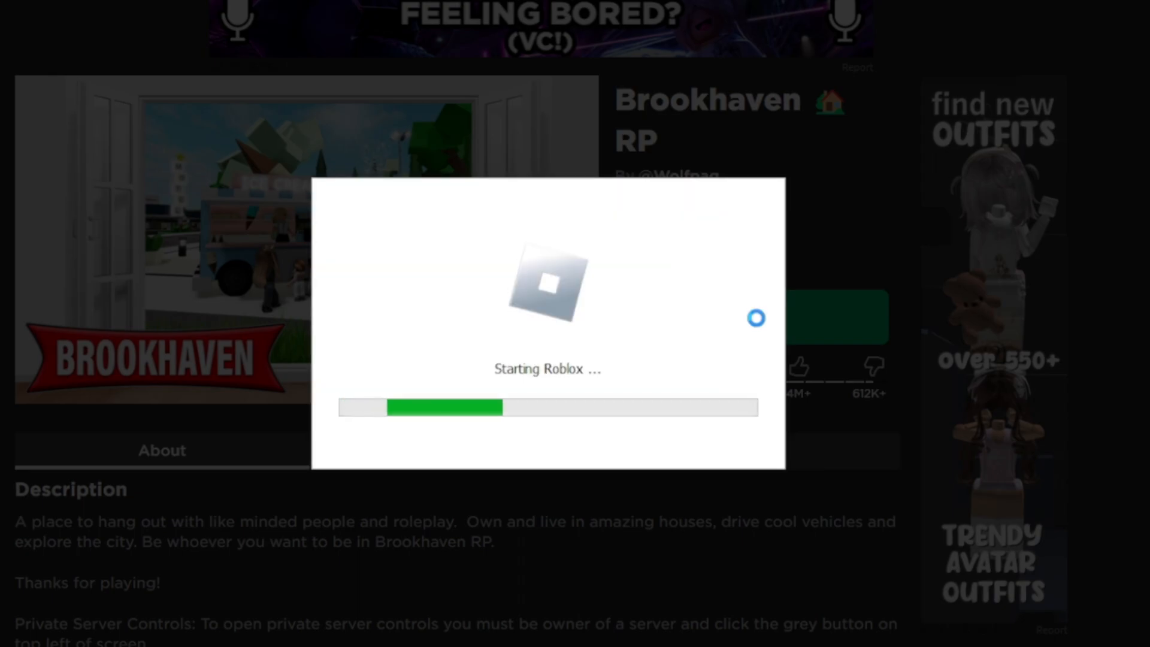